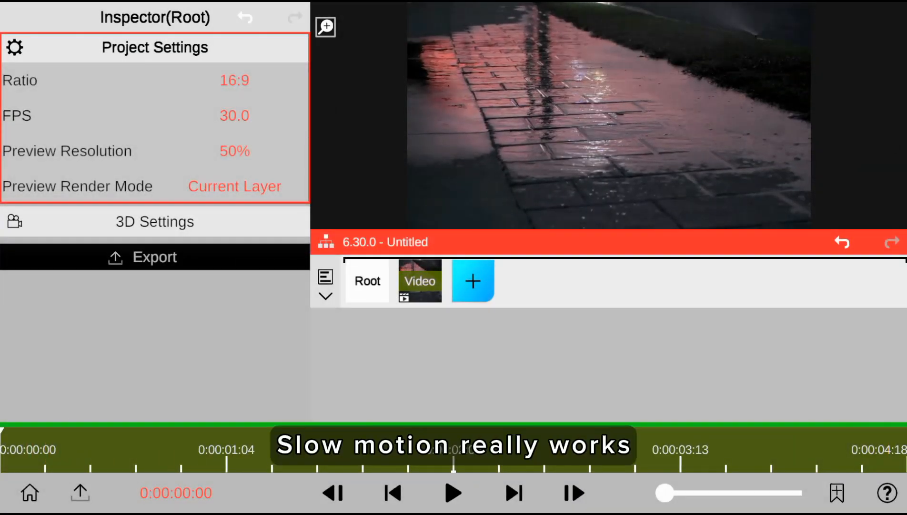
# Step: Preview the sidewalk clip and show the Video layer's Speed Ramp at 0.27
pyautogui.click(454, 493)
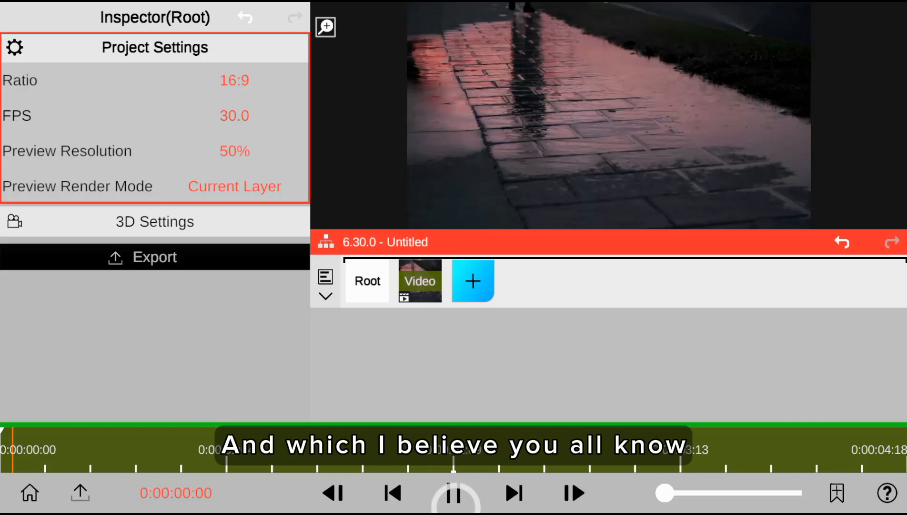
pyautogui.click(419, 281)
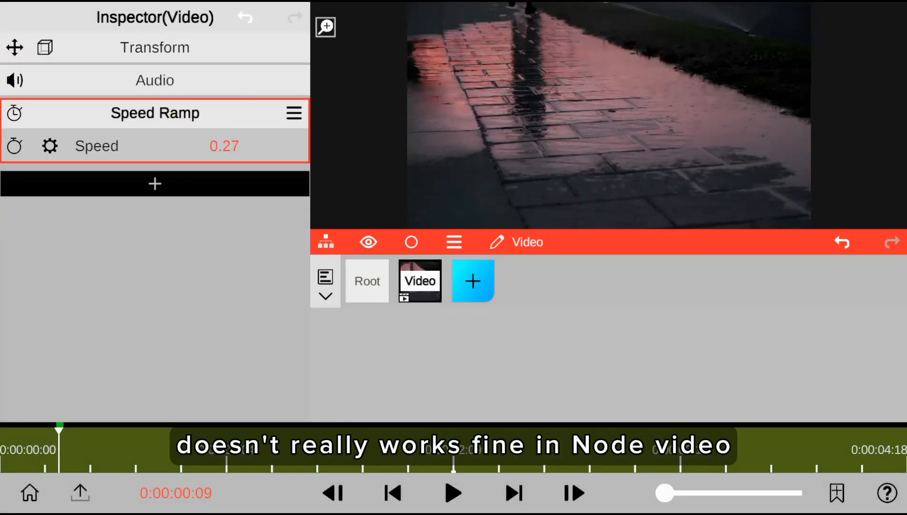
# Step: Replace the speed ramp with a 202% clip stretch, roughly doubling its length
pyautogui.click(453, 492)
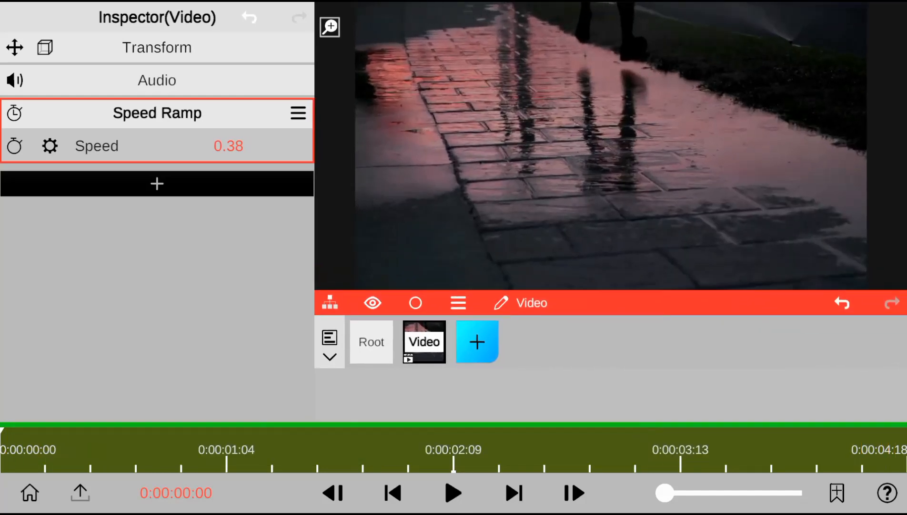
pyautogui.click(453, 493)
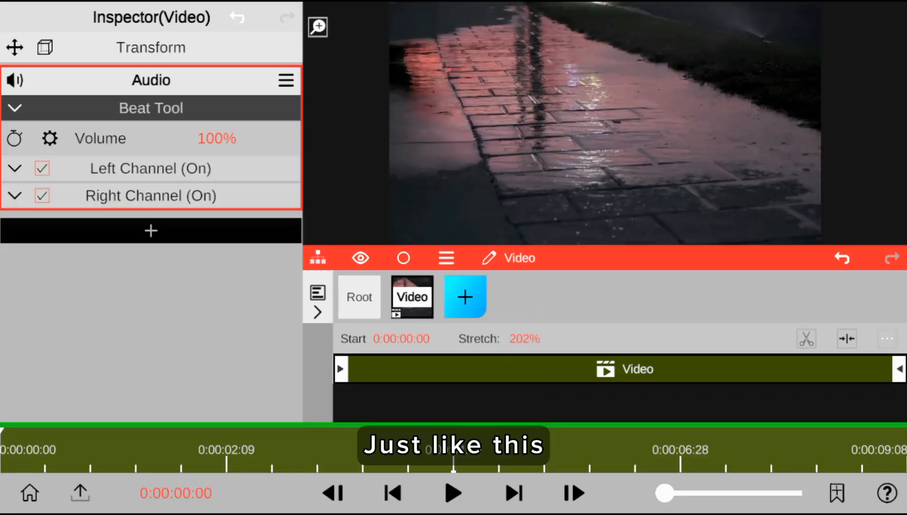
# Step: Preview the 202% stretch and start entering 4.02 as the new Stretch value
pyautogui.click(453, 493)
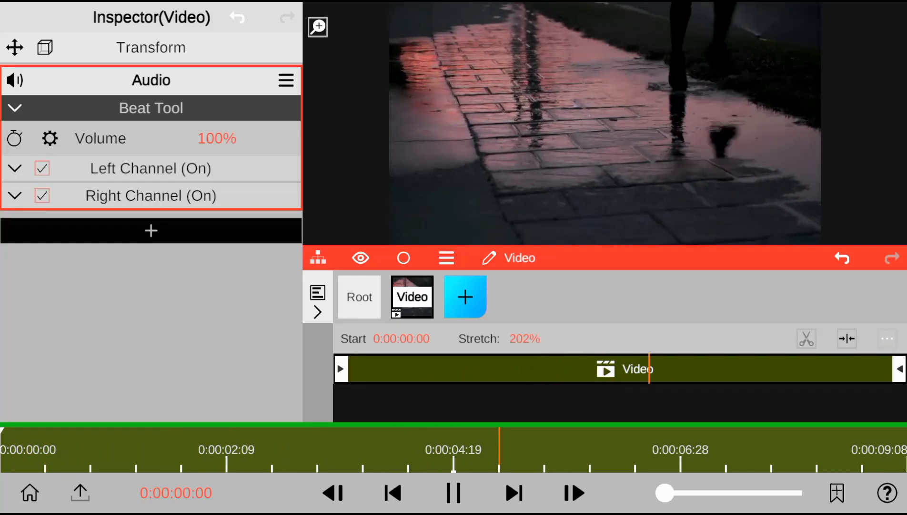
pyautogui.click(513, 493)
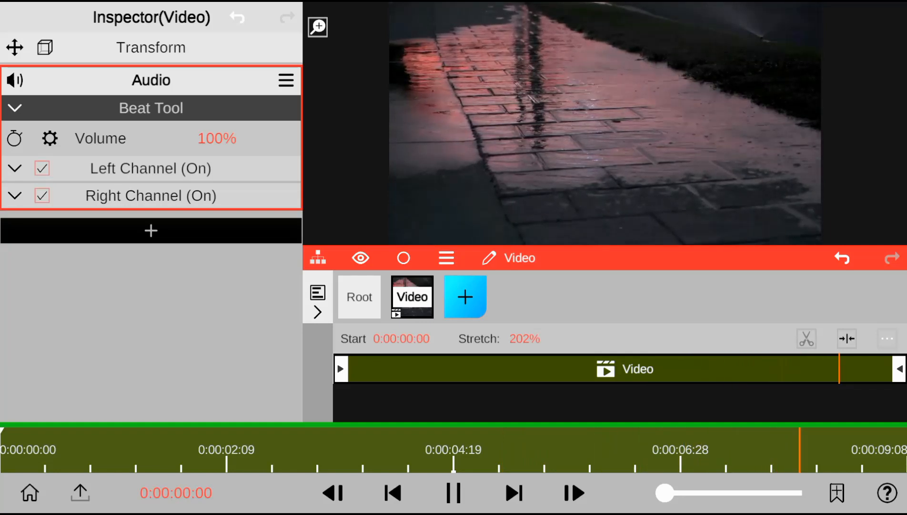
pyautogui.click(453, 493)
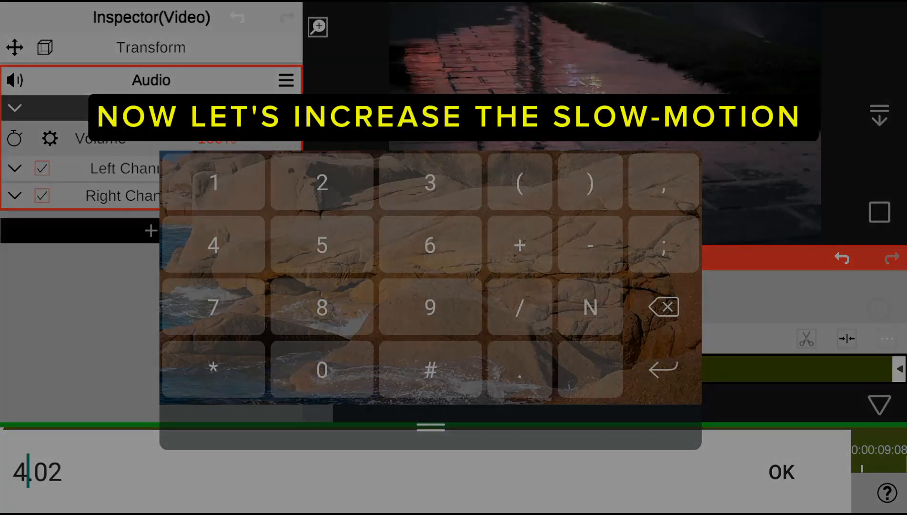
# Step: Apply the 402% stretch and play back the roughly eighteen-second slowed clip
pyautogui.click(780, 472)
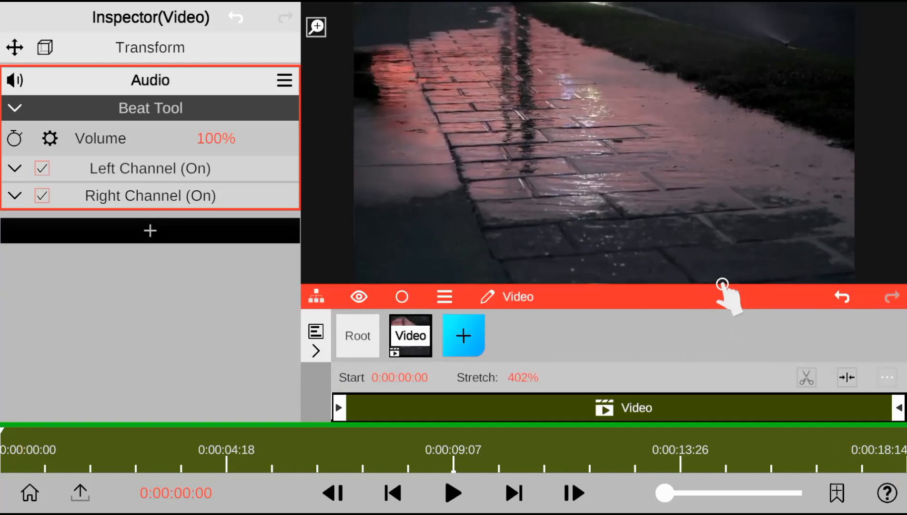
pyautogui.click(453, 493)
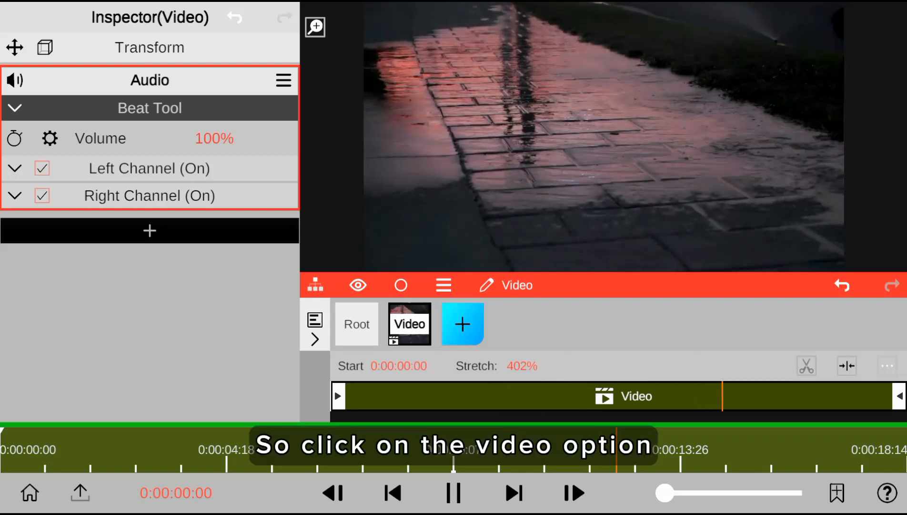
# Step: Enable Optical Flow 8.0 with HD(slow) on, then cut Stretch to 35% for faster playback
pyautogui.click(443, 284)
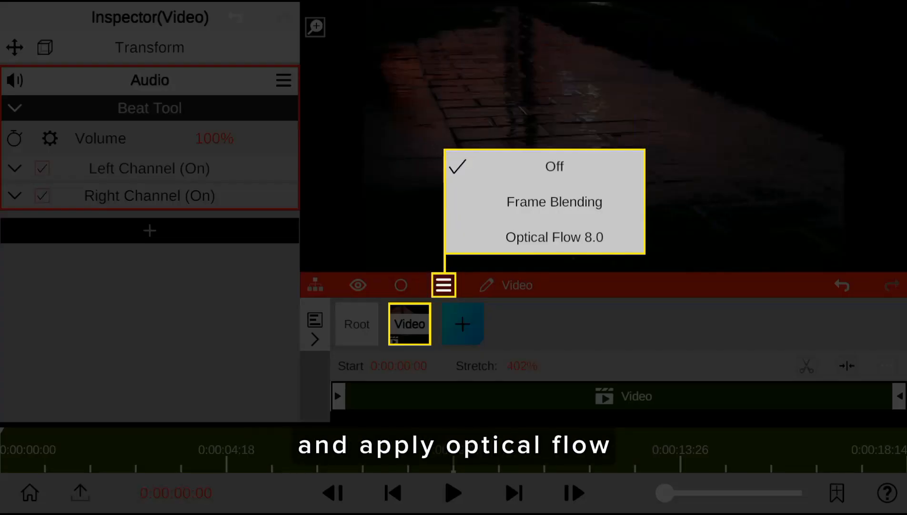
pyautogui.click(553, 237)
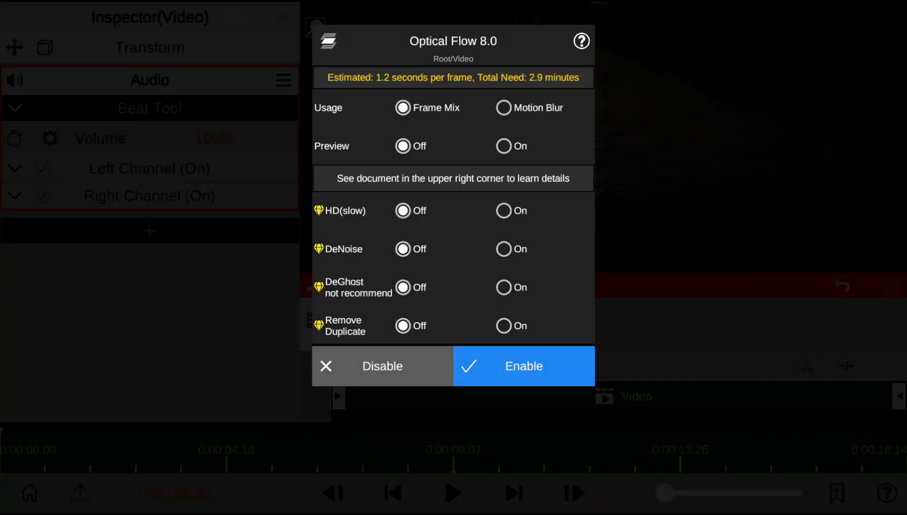
pyautogui.click(503, 211)
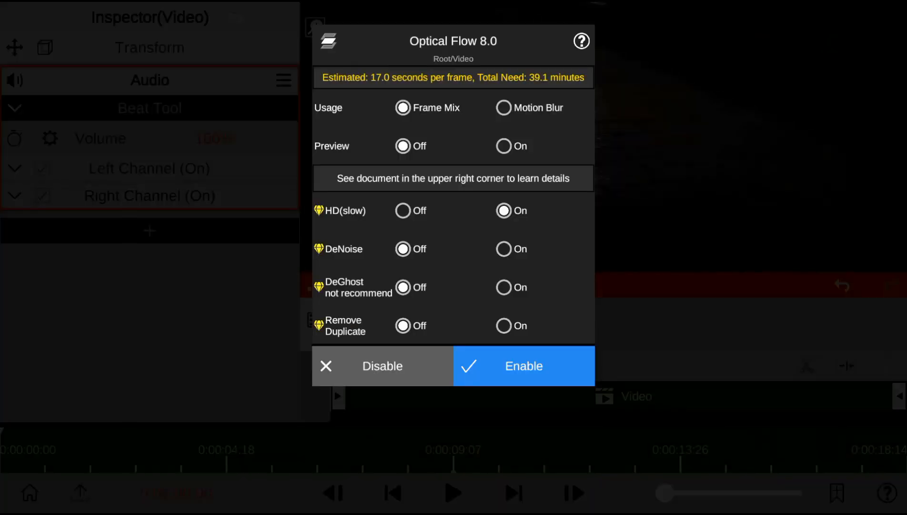
pyautogui.click(522, 365)
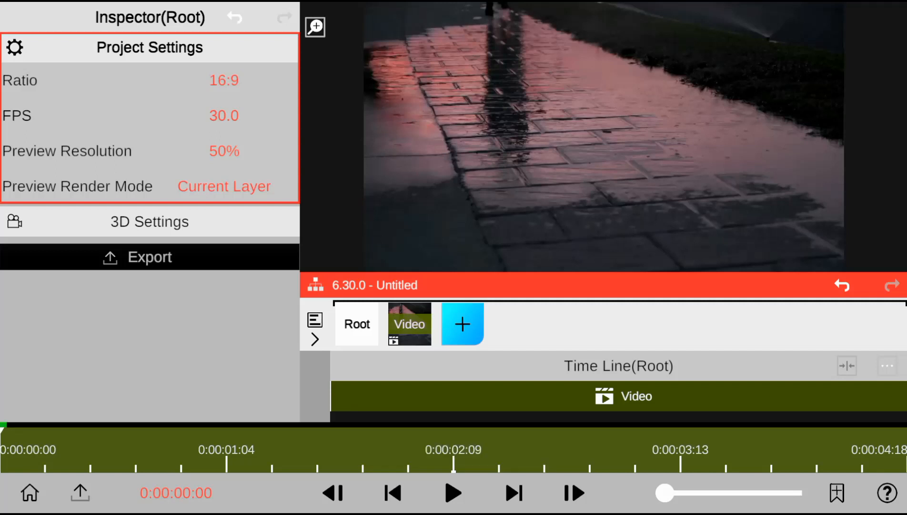
pyautogui.click(409, 324)
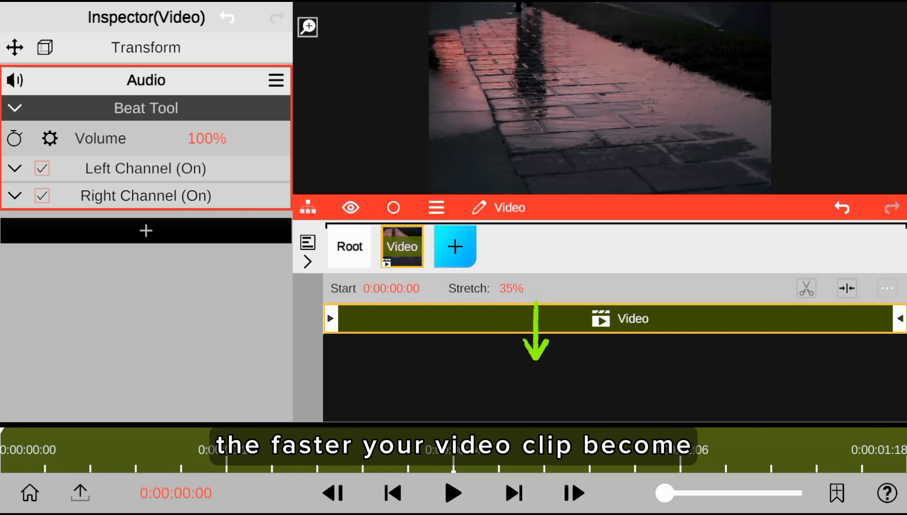
pyautogui.click(454, 493)
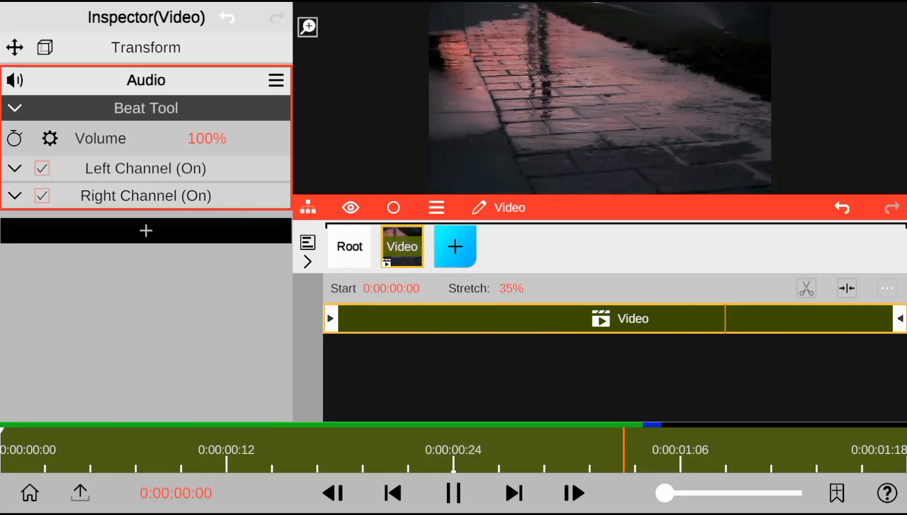
pyautogui.click(451, 493)
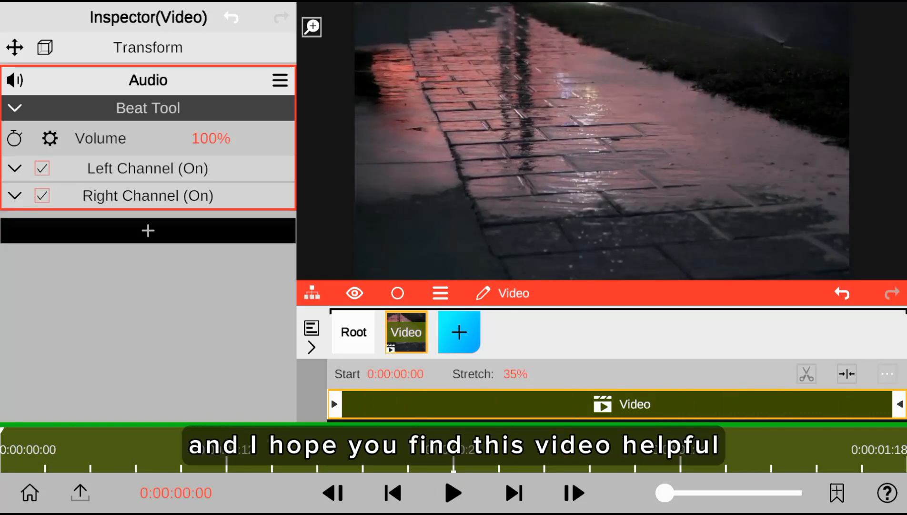
pyautogui.click(454, 492)
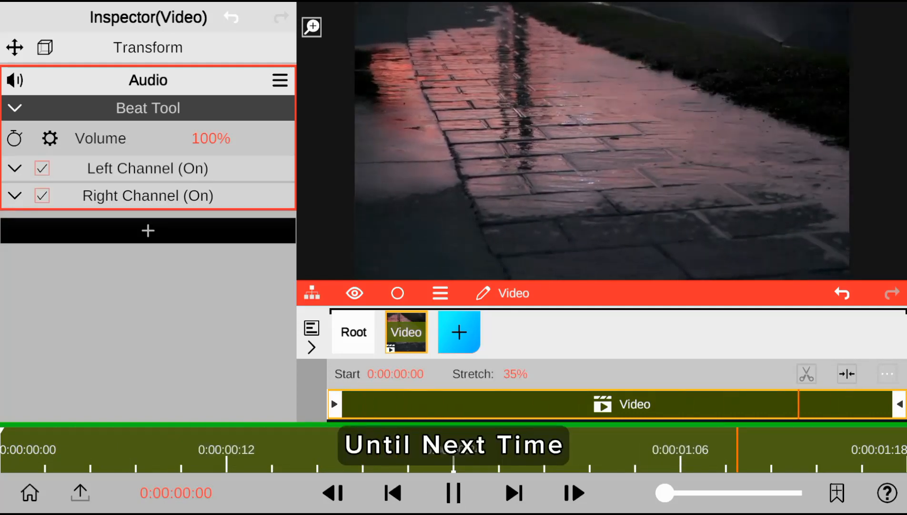